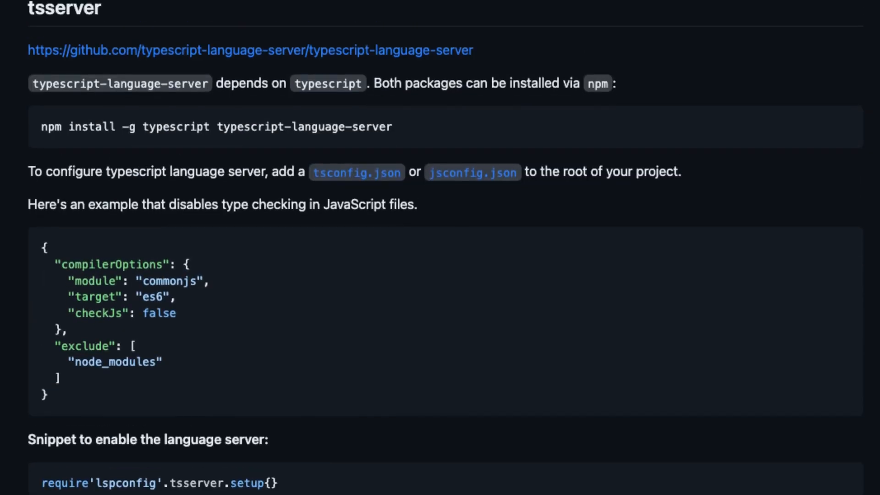
Step: Expand the src folder in the nvim-tree sidebar to reveal scenes, index.d.ts, project.meta, project.ts, Terminal.tsx and utils.tsx
scroll(down, 3)
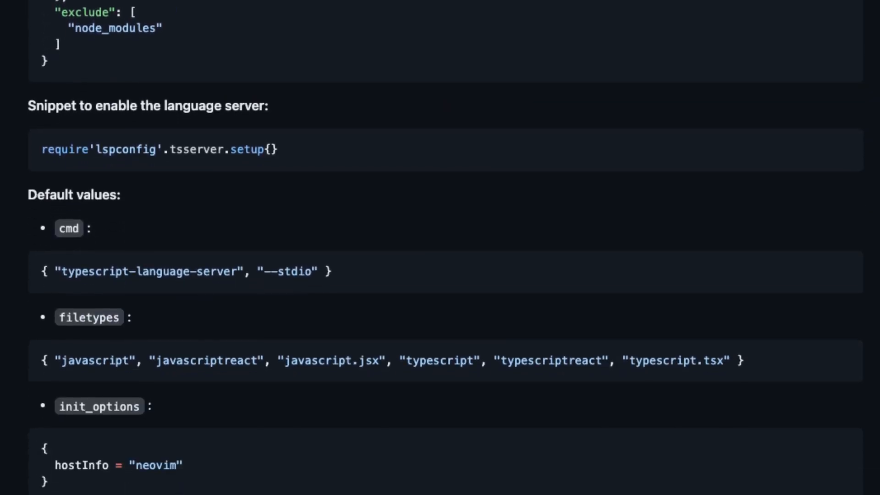
scroll(down, 3)
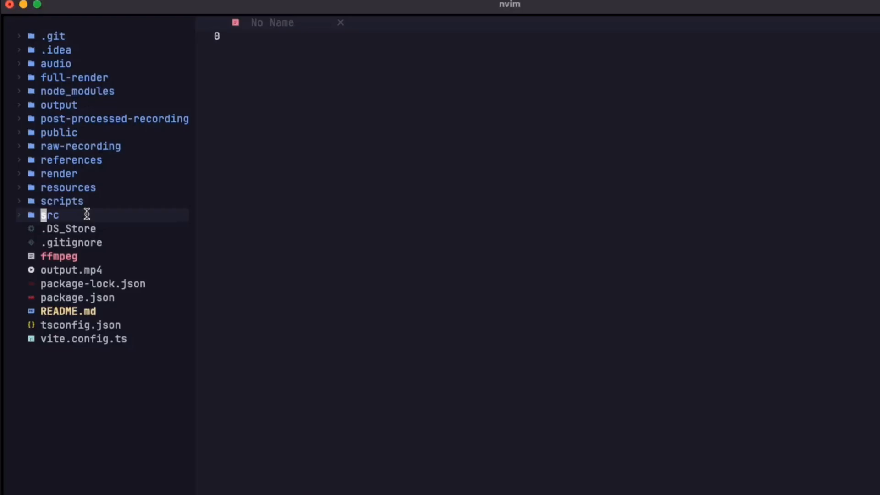
click(49, 215)
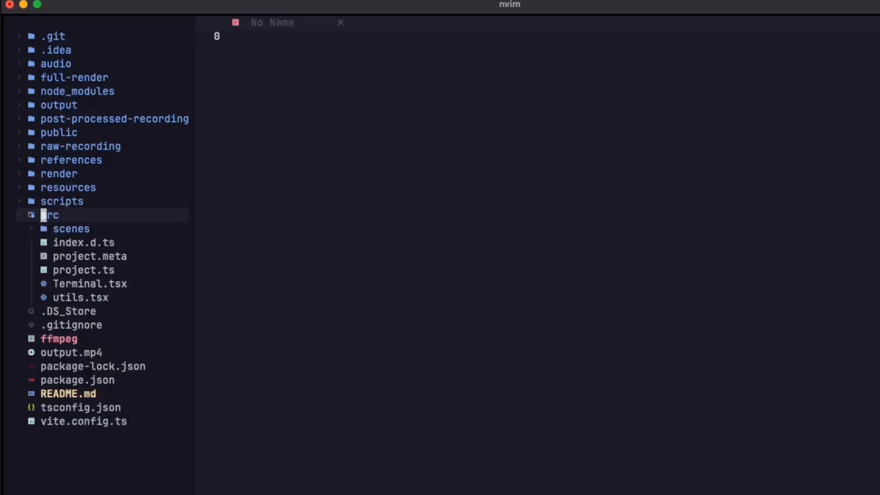